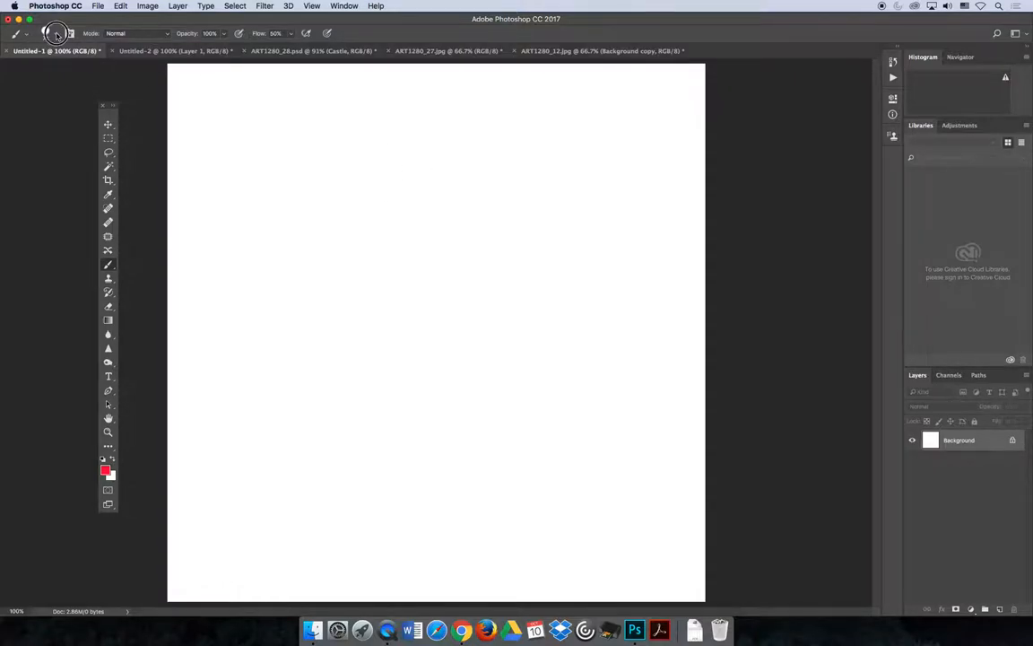
# Paint a thick red looping squiggle freehand across the canvas with the Brush tool.
pyautogui.click(47, 33)
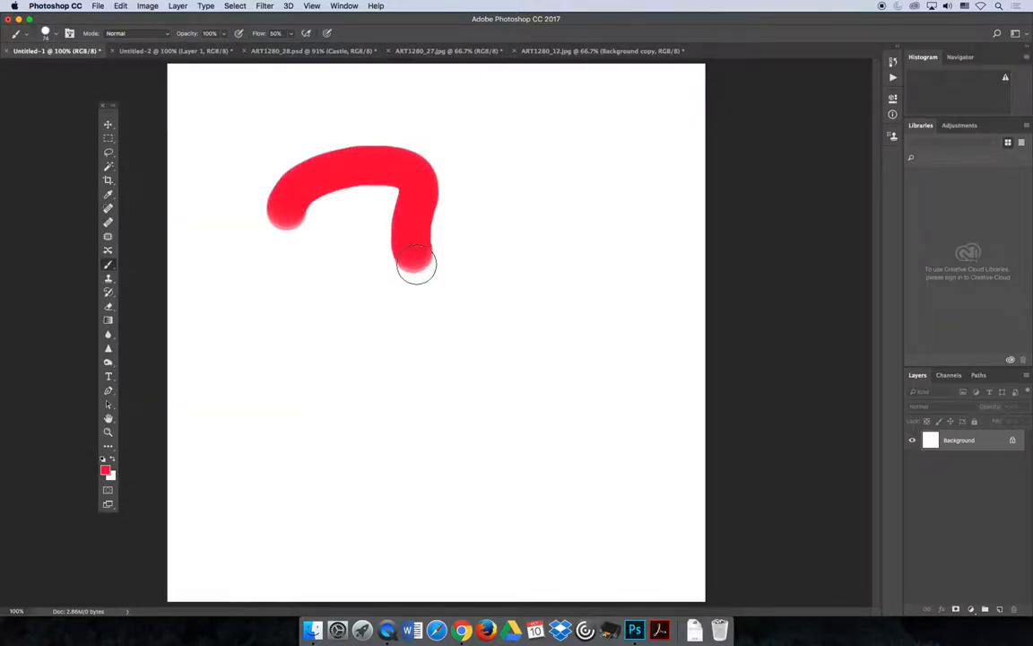
pyautogui.moveTo(416, 265); pyautogui.dragTo(222, 358)
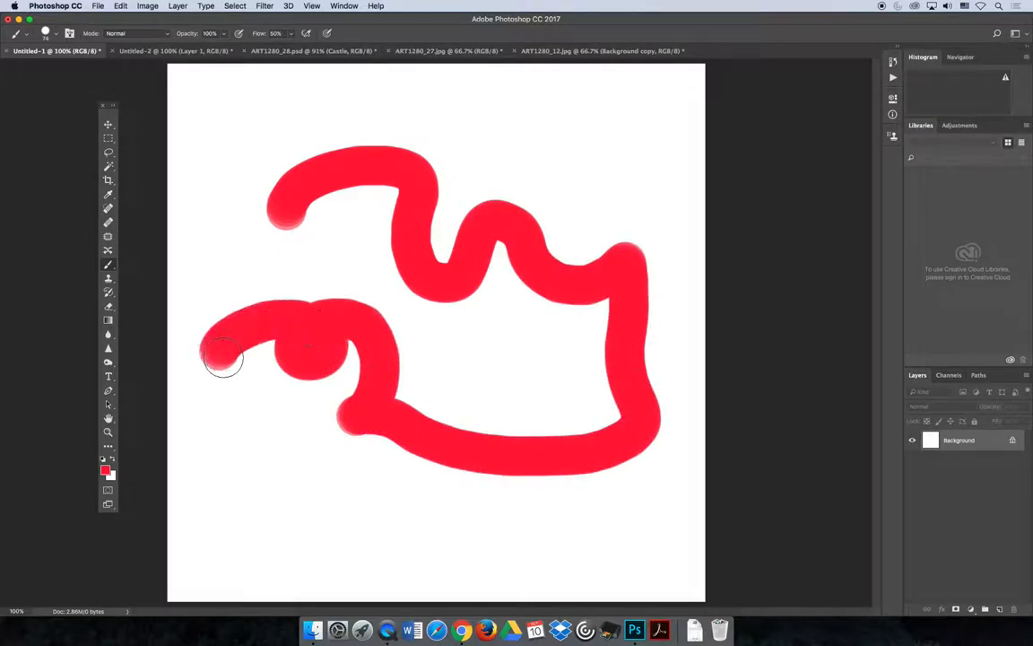
pyautogui.moveTo(224, 358); pyautogui.dragTo(326, 215)
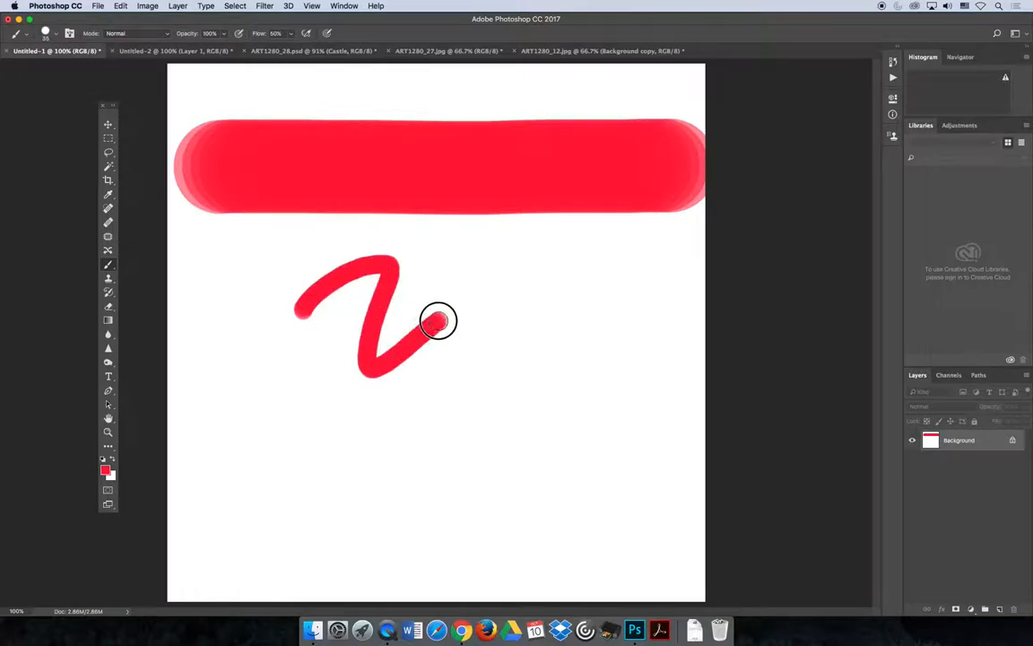
# Paint a thinner red wavy line beneath the thick bar.
pyautogui.moveTo(439, 321); pyautogui.dragTo(646, 330)
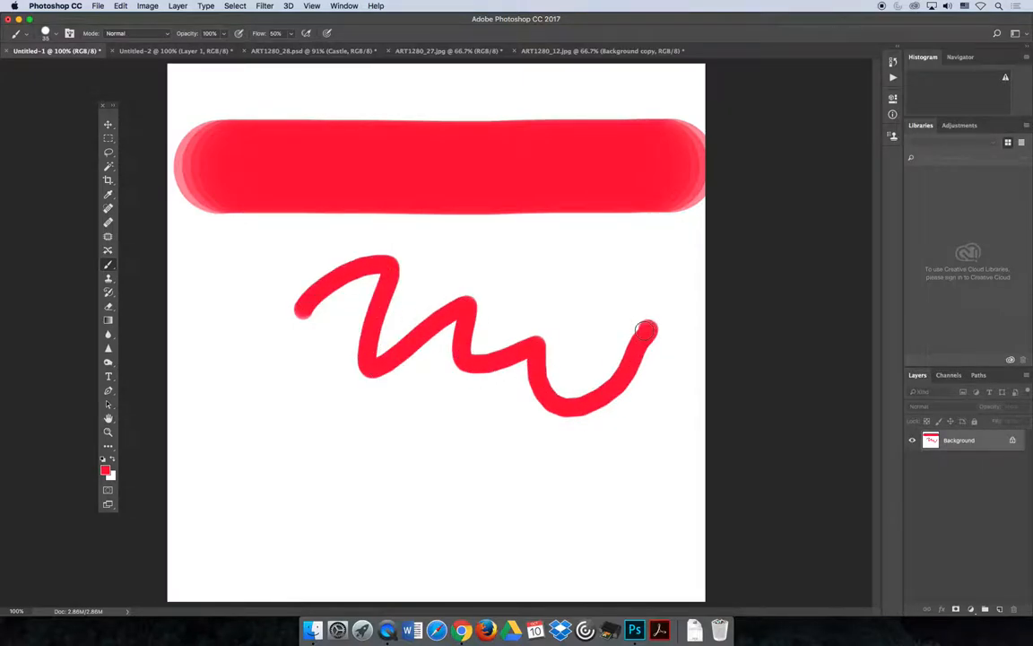
pyautogui.moveTo(613, 302)
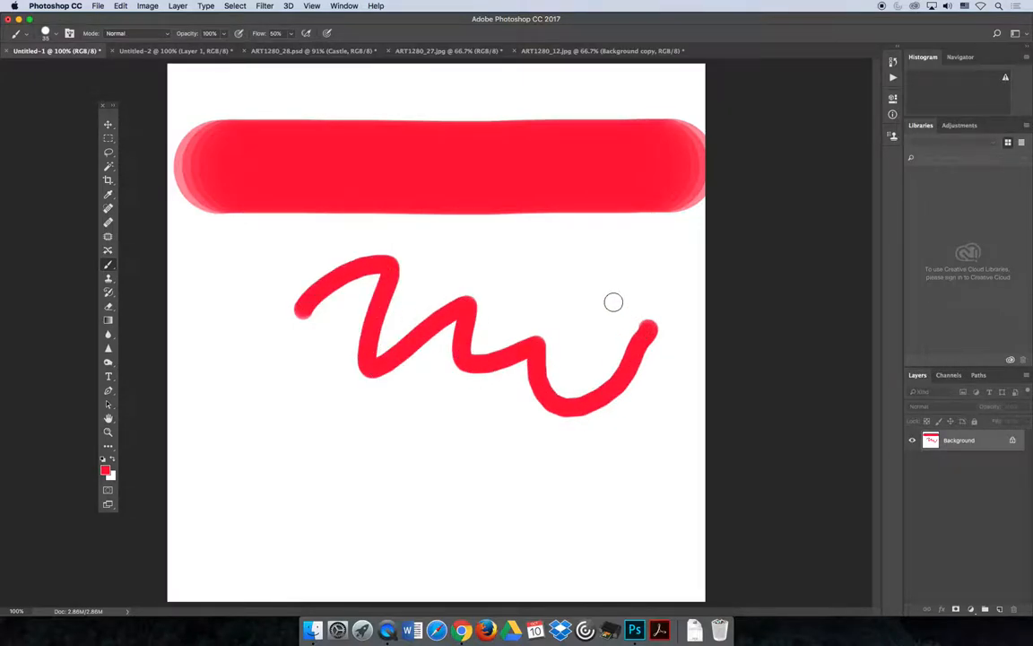
pyautogui.moveTo(610, 300)
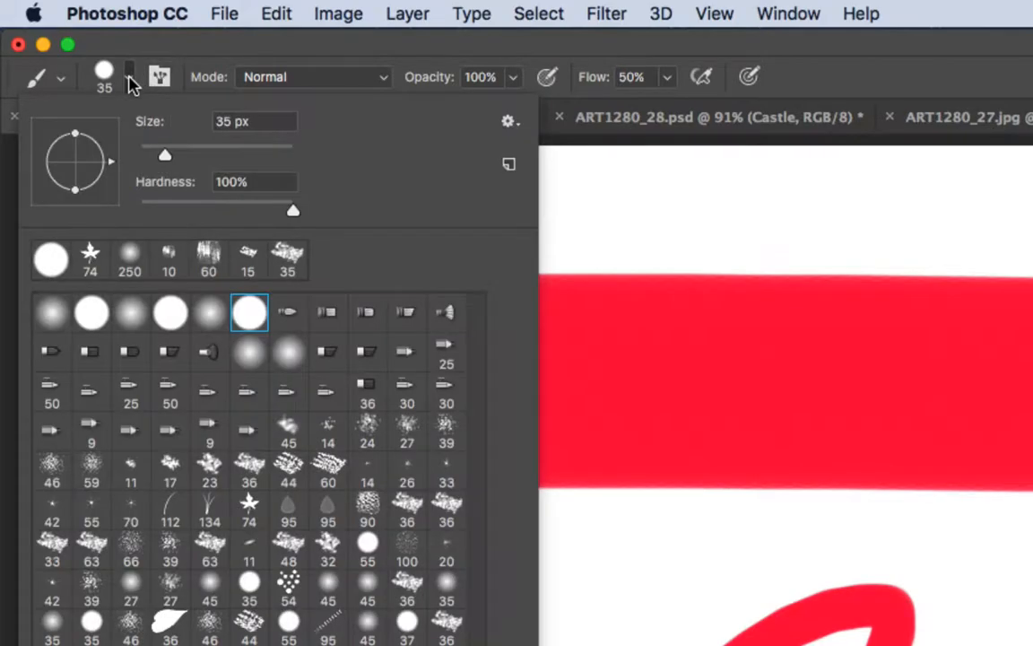
pyautogui.moveTo(434, 213)
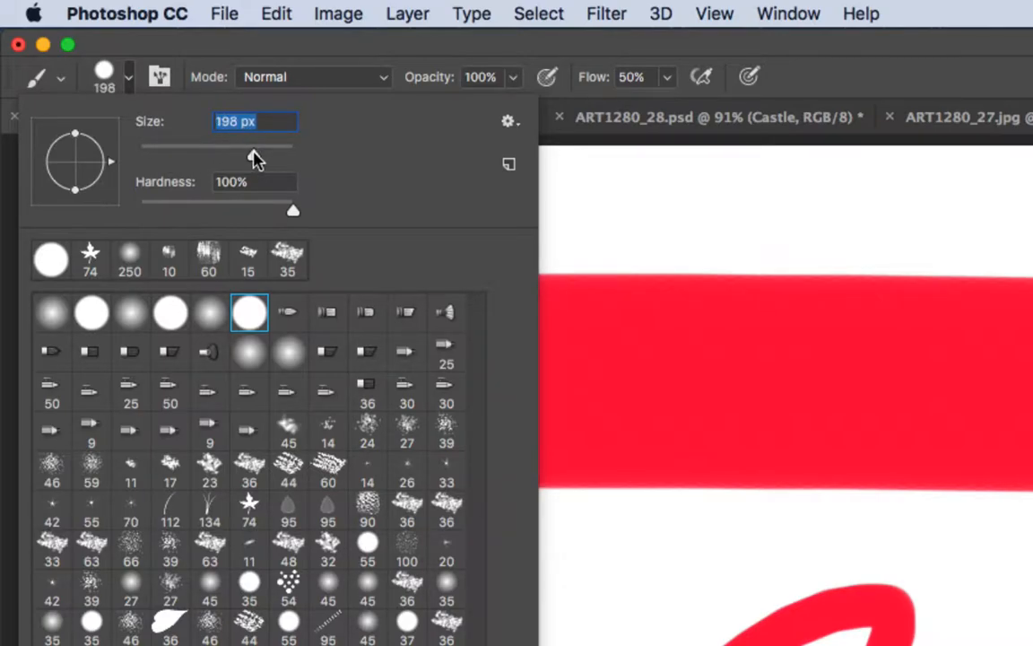
# Vary the brush size through about 146 px and 316 px, ending at roughly 33 px.
pyautogui.moveTo(255, 145); pyautogui.dragTo(231, 145)
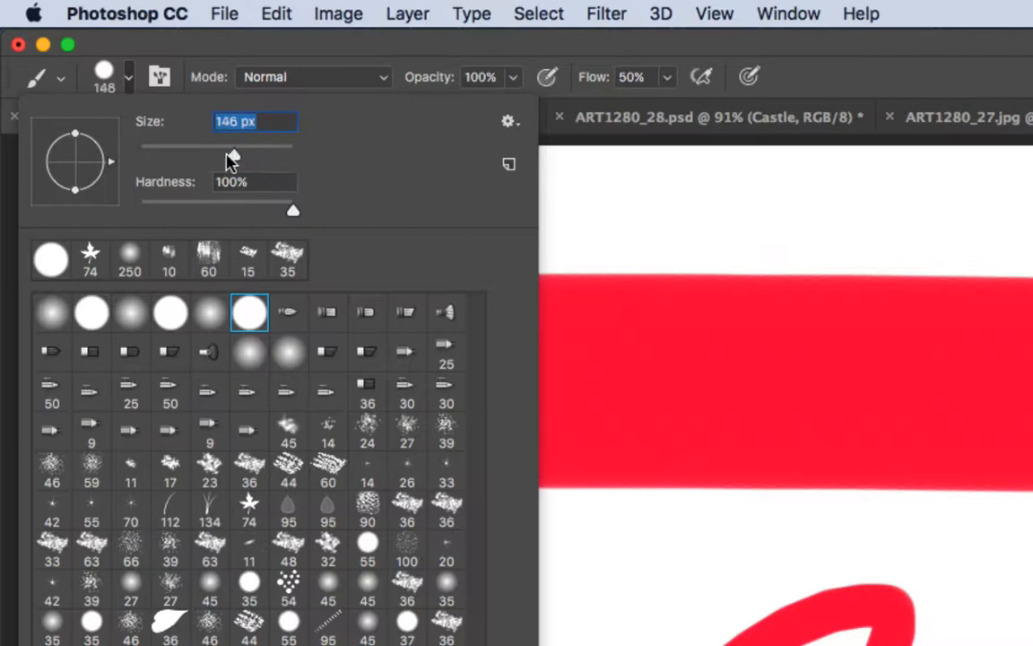
pyautogui.moveTo(231, 146); pyautogui.dragTo(251, 145)
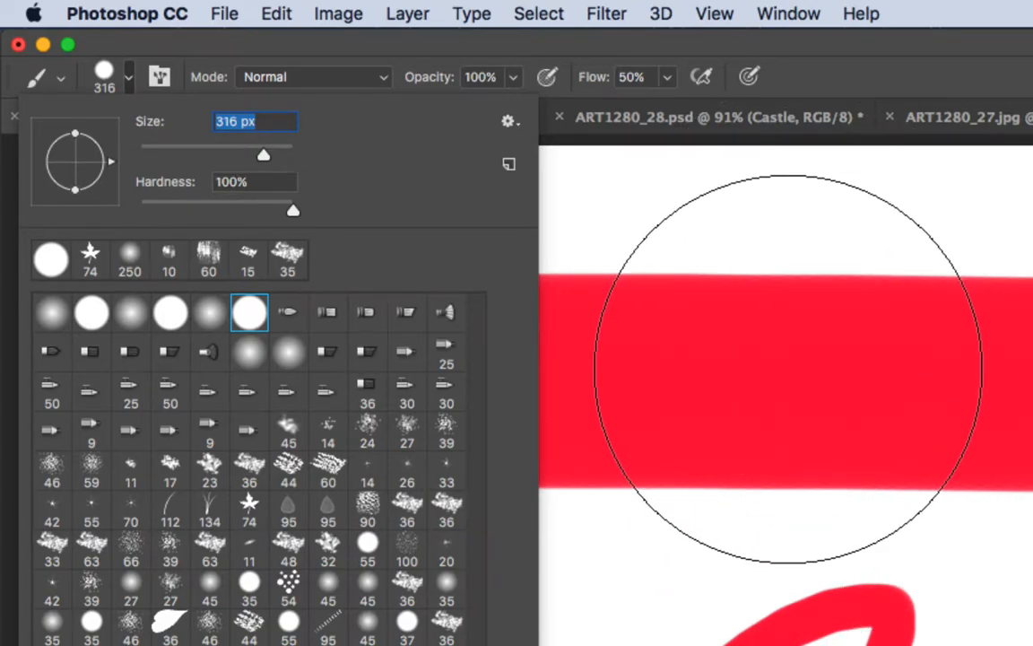
pyautogui.moveTo(262, 155); pyautogui.dragTo(165, 154)
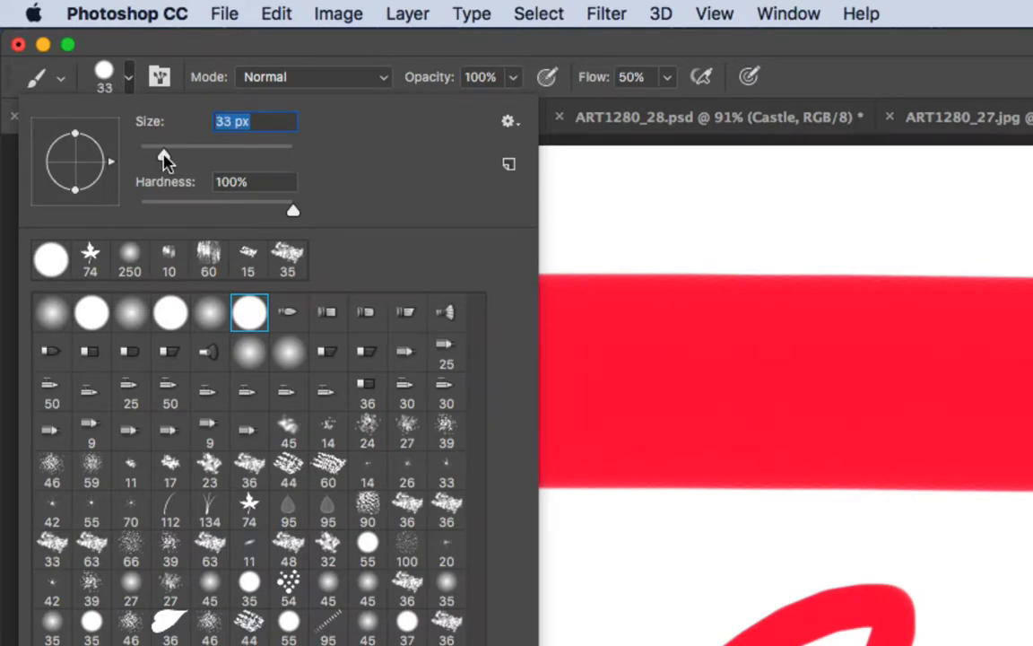
pyautogui.moveTo(767, 291)
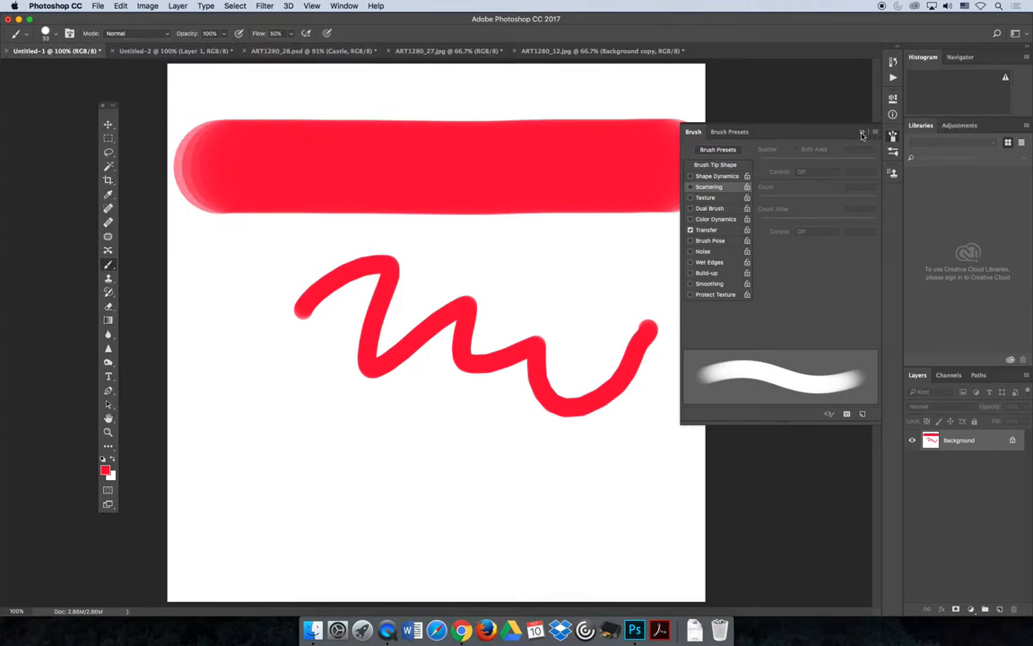
# Show the full Brush settings panel via the Window menu.
pyautogui.click(861, 132)
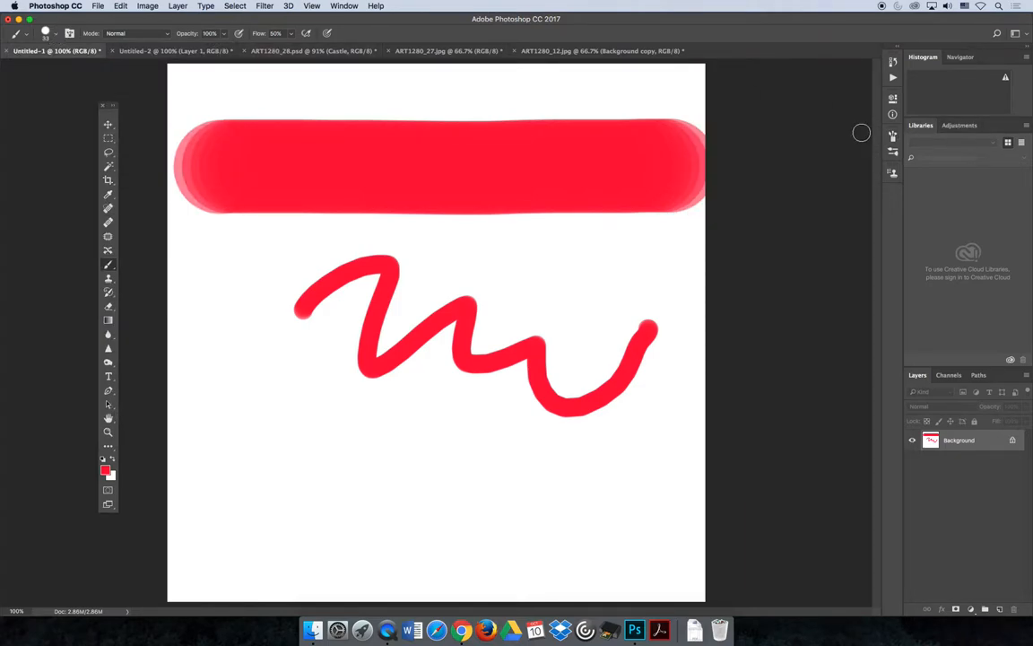
pyautogui.click(344, 7)
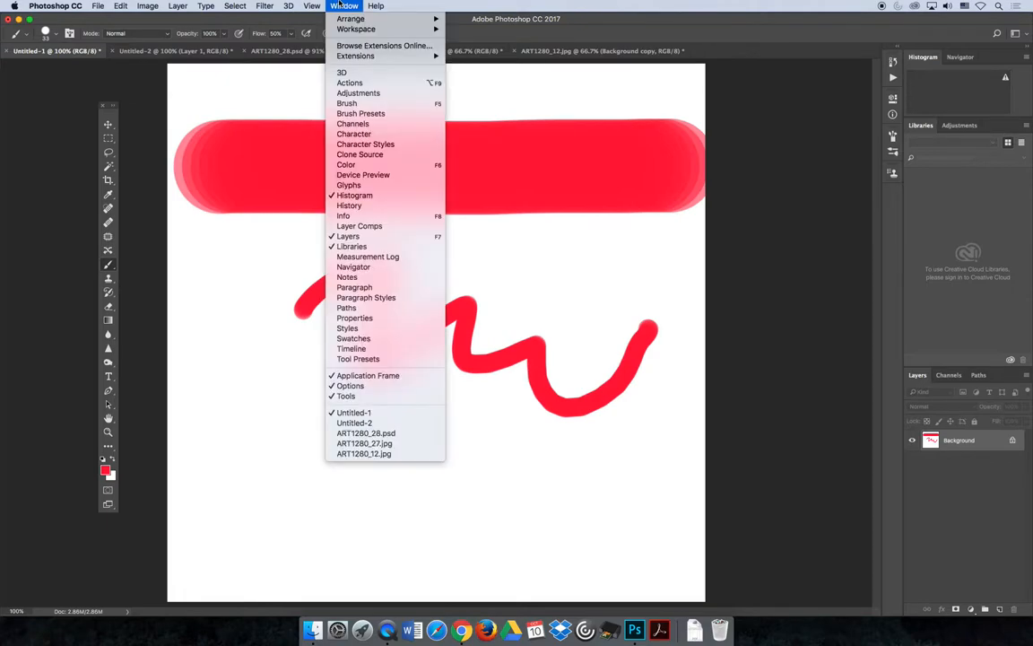
pyautogui.moveTo(938, 188)
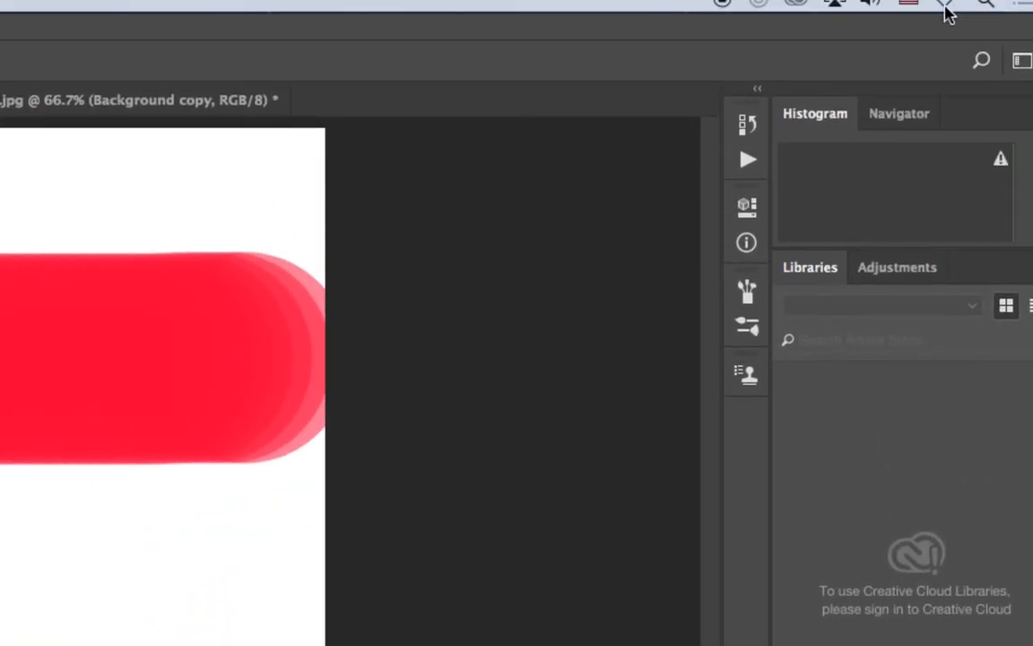
pyautogui.moveTo(746, 290)
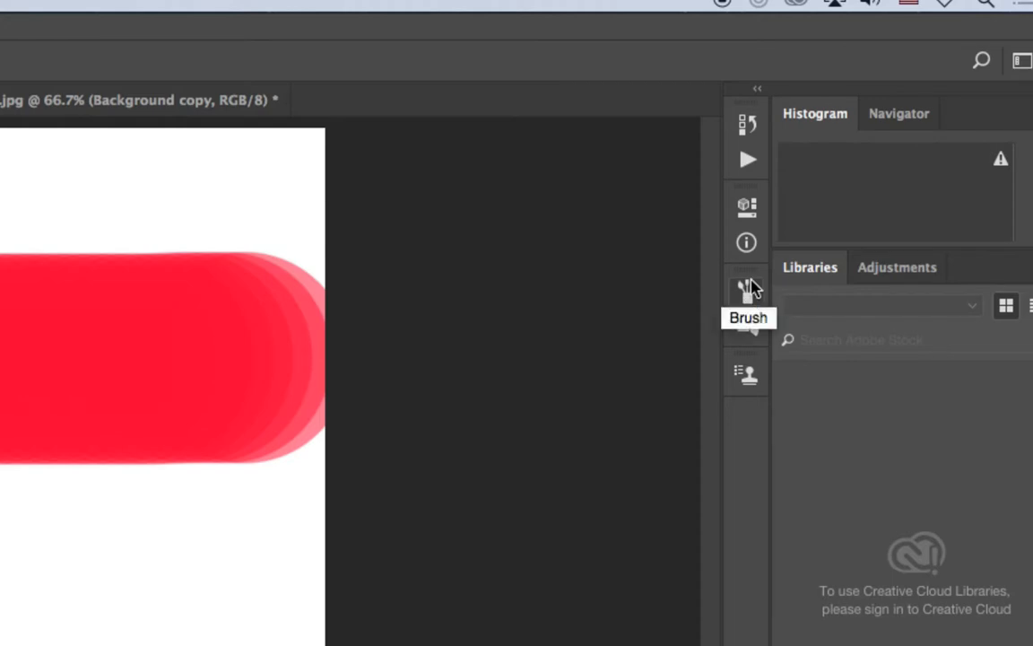
pyautogui.click(746, 287)
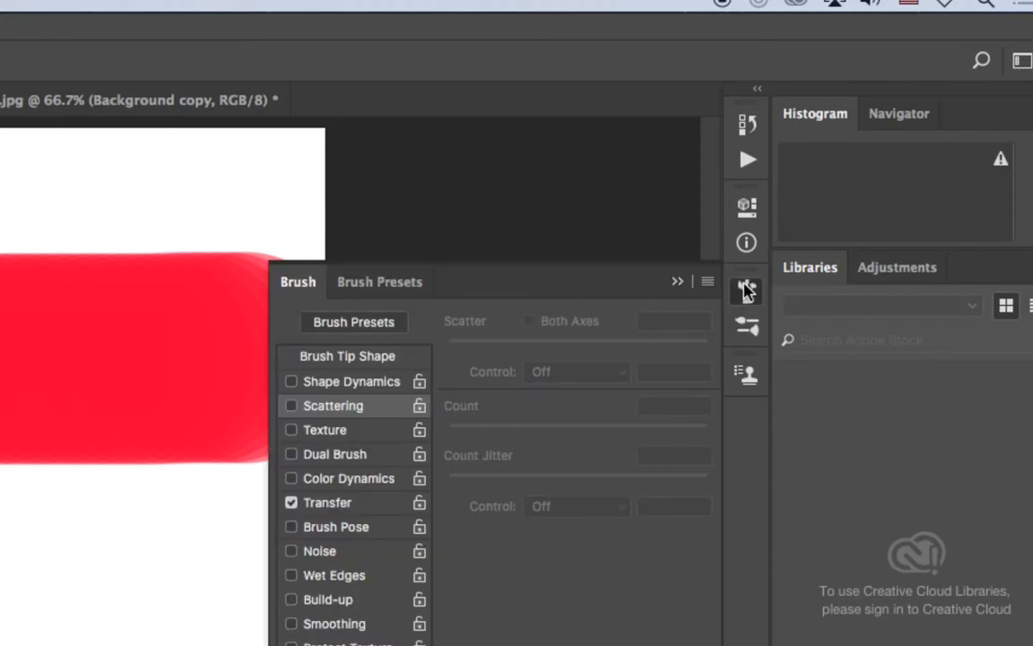